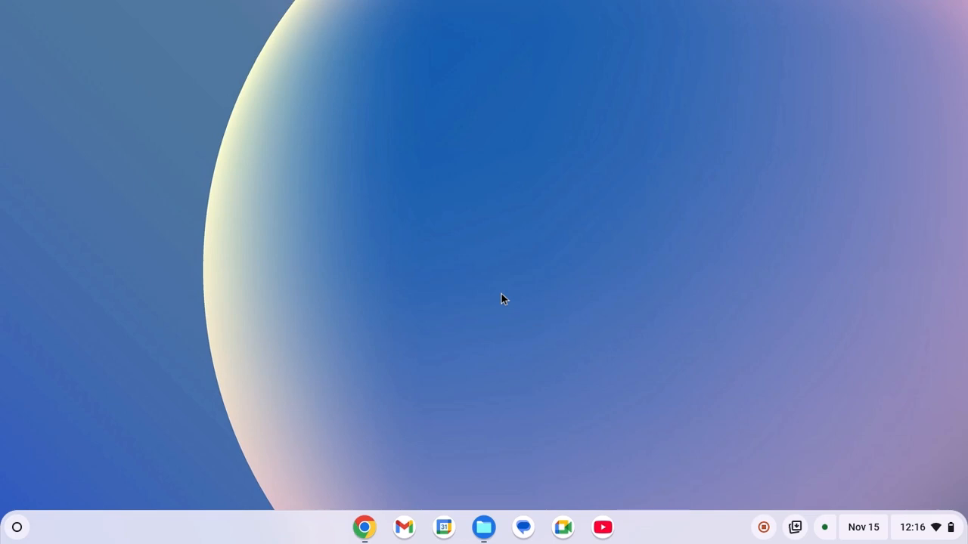
mouse_move(364, 526)
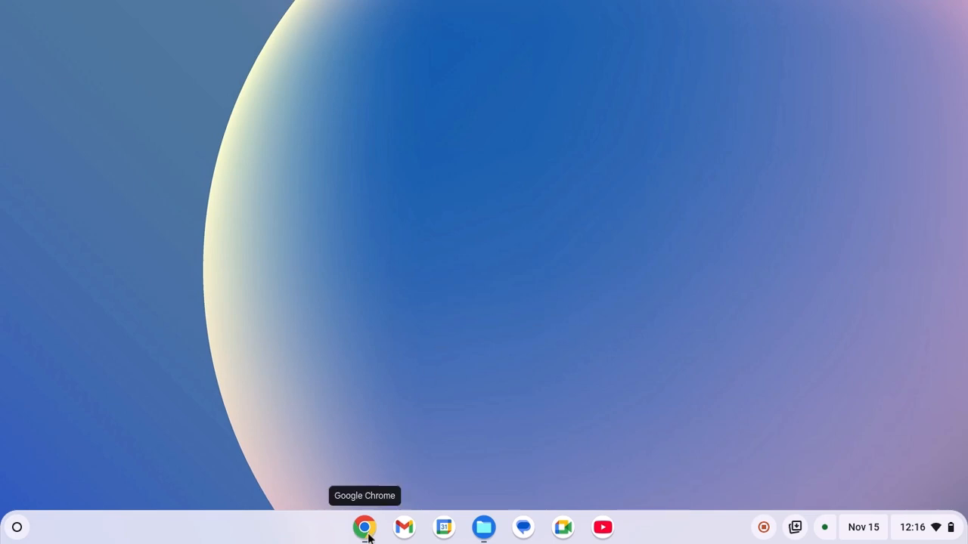
Launch Chrome from the shelf and load photopea.com
left_click(364, 527)
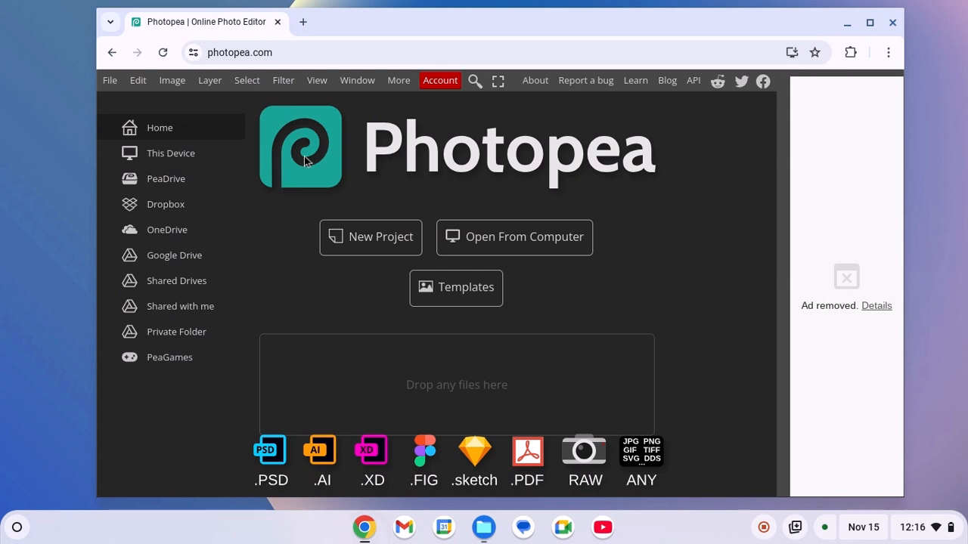
mouse_move(311, 73)
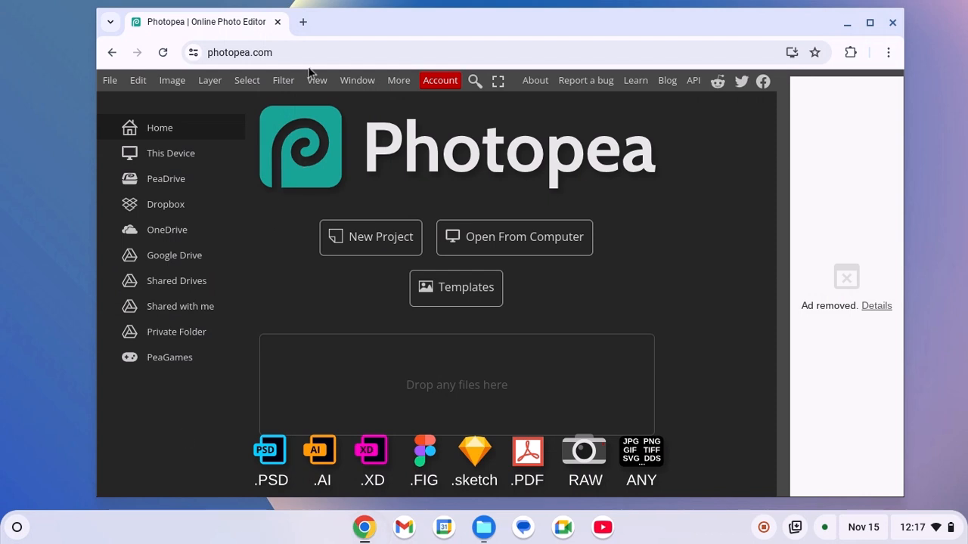
mouse_move(619, 72)
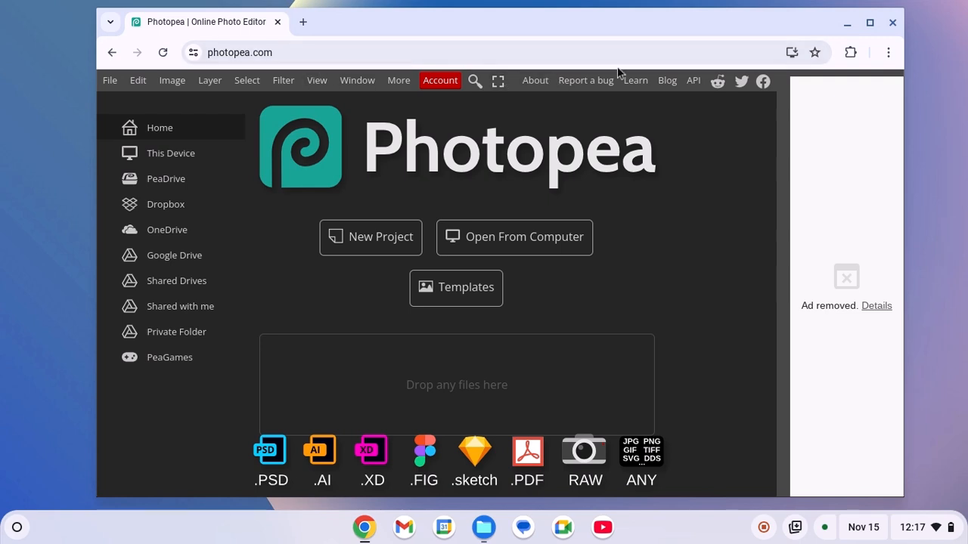
mouse_move(792, 62)
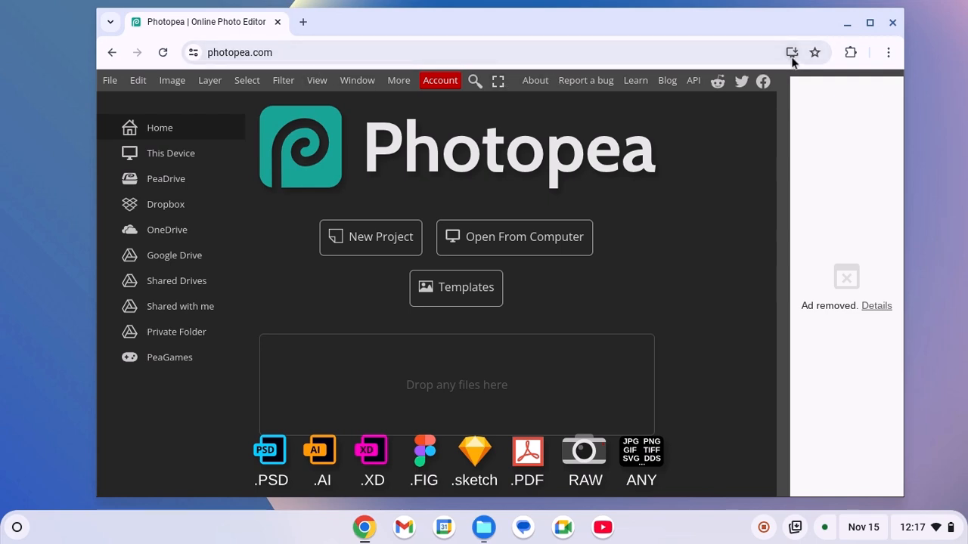
Dismiss the address-bar install prompt and reach Save and share in Chrome's menu
left_click(792, 51)
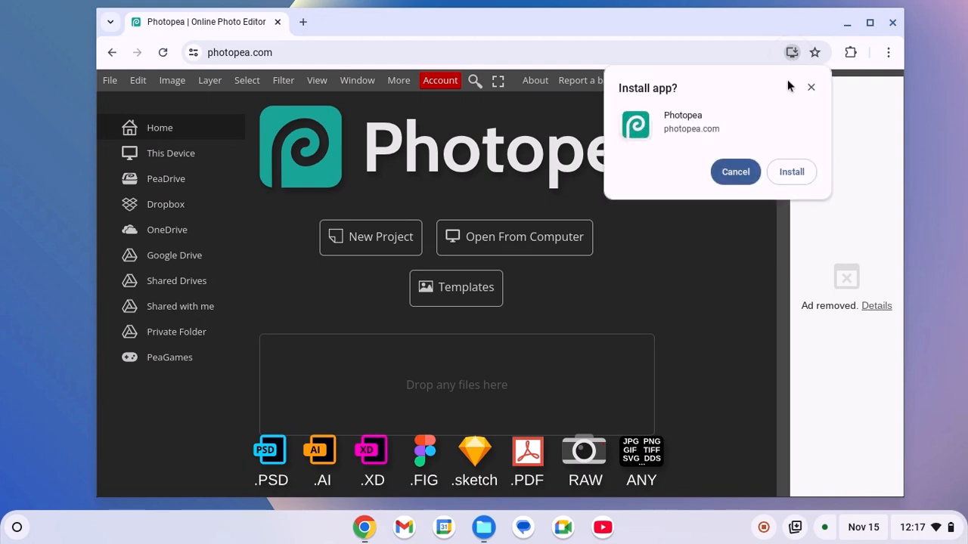
mouse_move(687, 112)
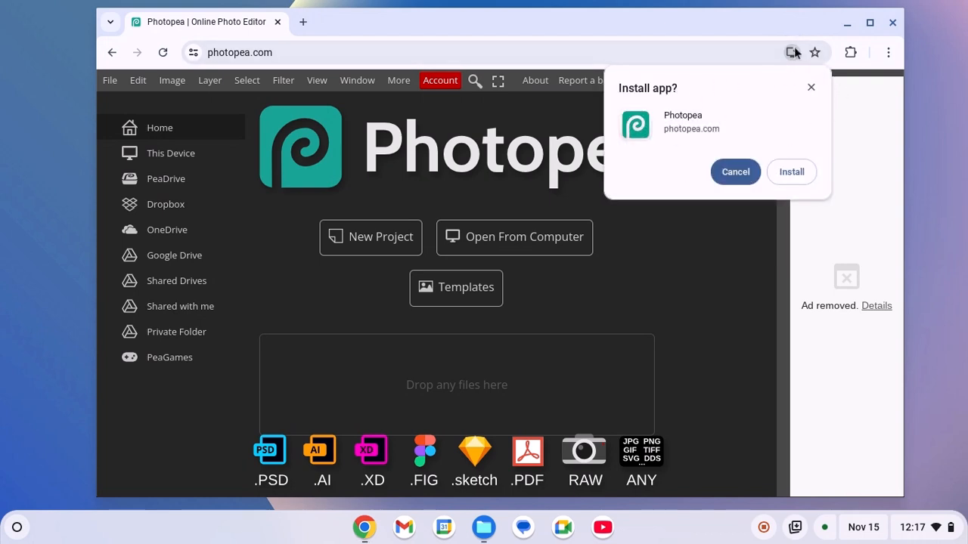
left_click(735, 173)
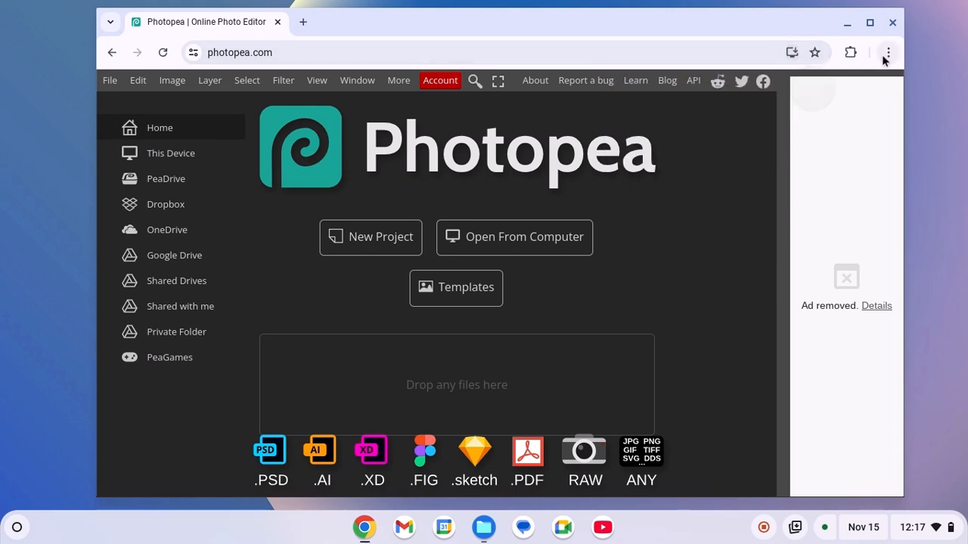
left_click(886, 52)
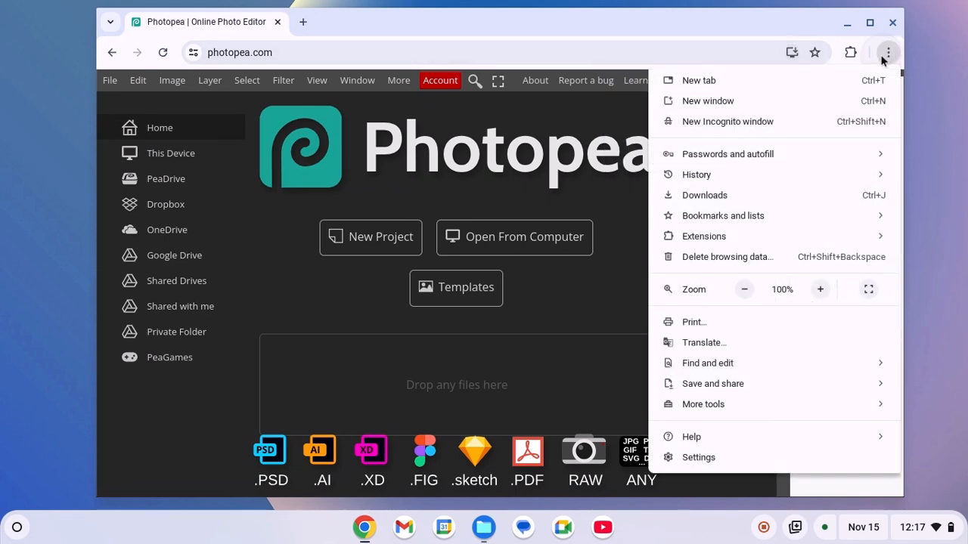
left_click(713, 384)
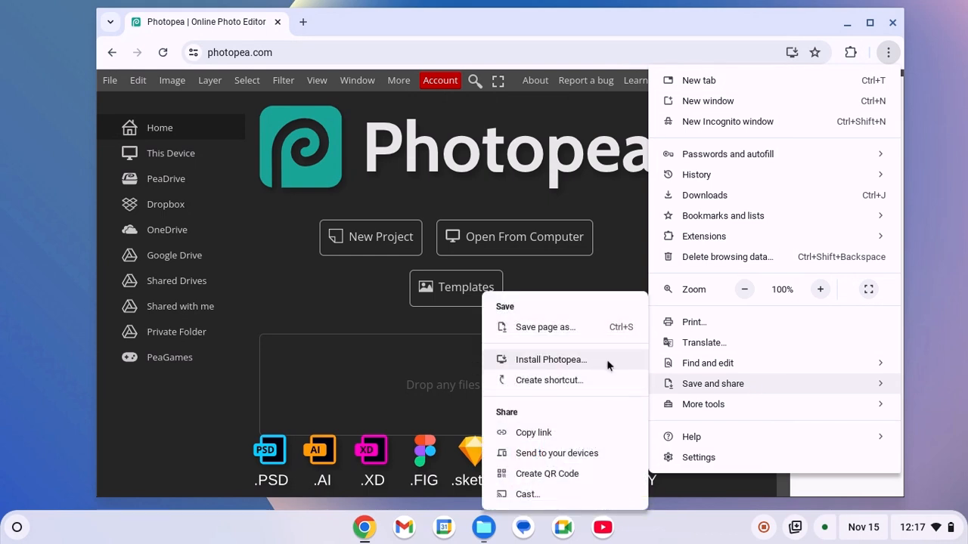
Install Photopea as a standalone app via Install Photopea... and confirm
left_click(550, 359)
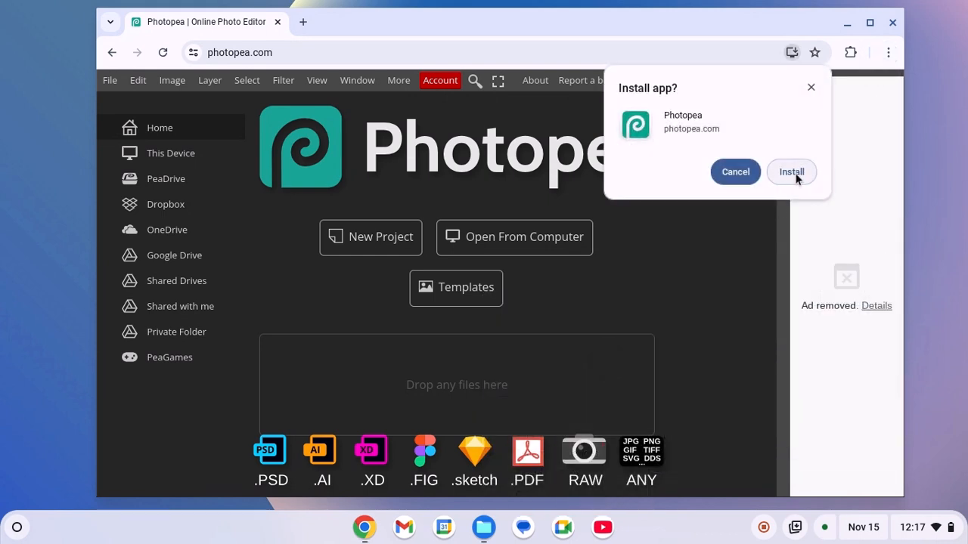
left_click(791, 172)
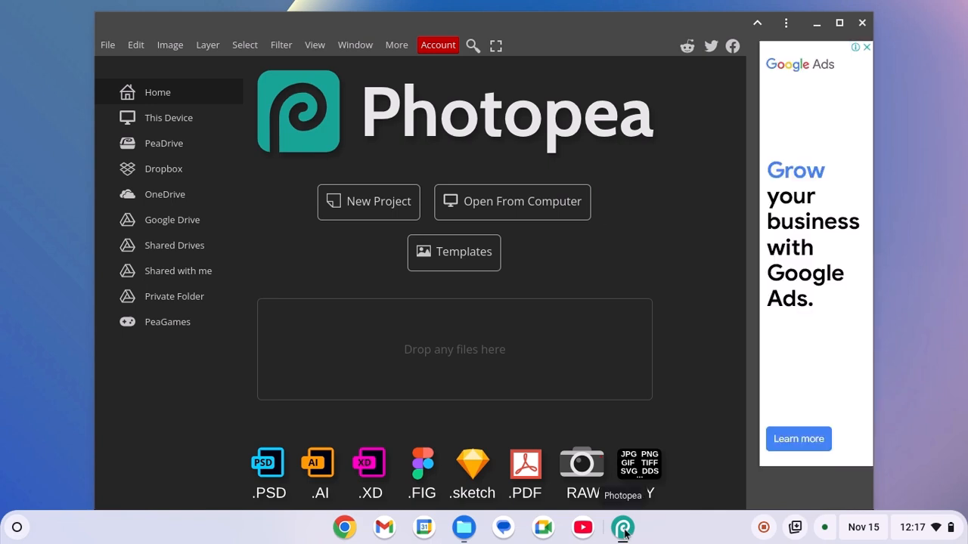
Pin Photopea to the shelf, close its window, and relaunch it from the shelf and launcher
right_click(623, 526)
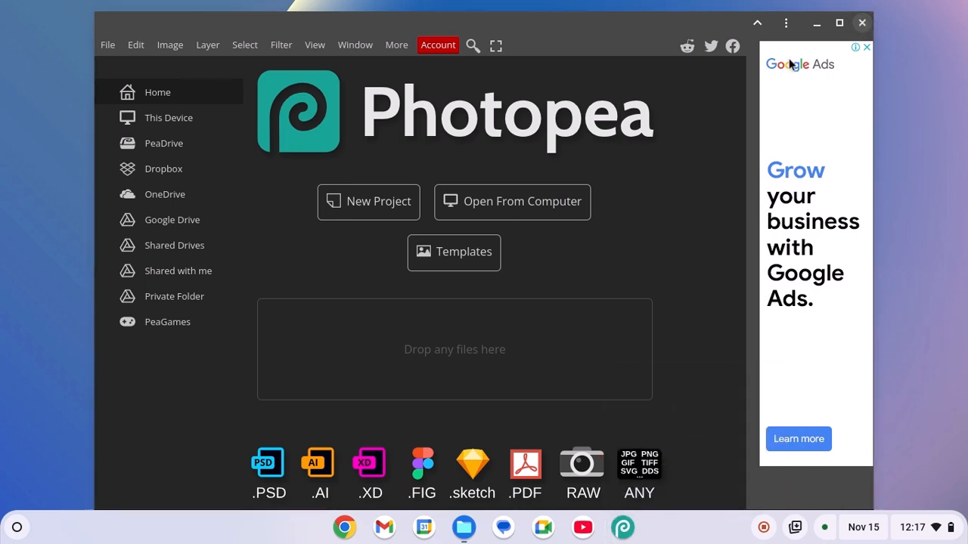
left_click(862, 23)
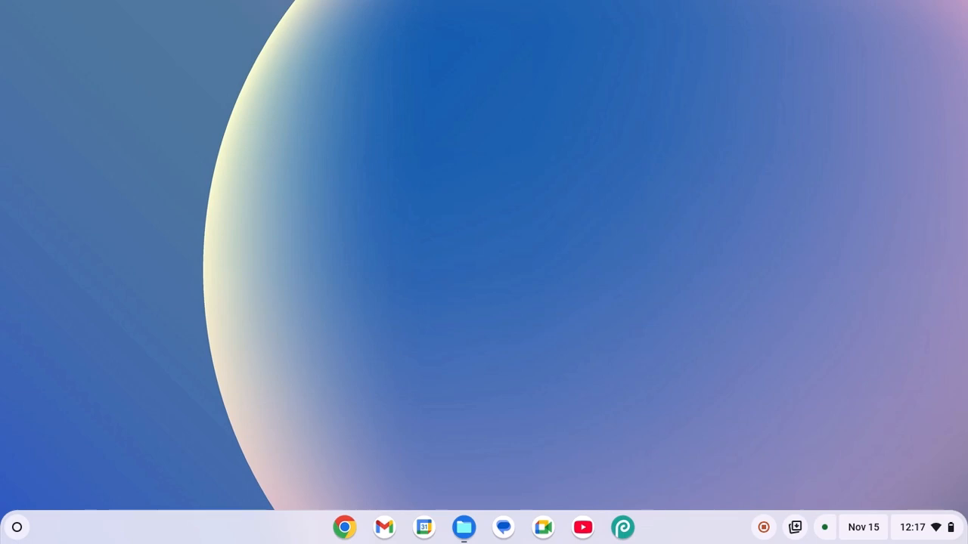
left_click(623, 526)
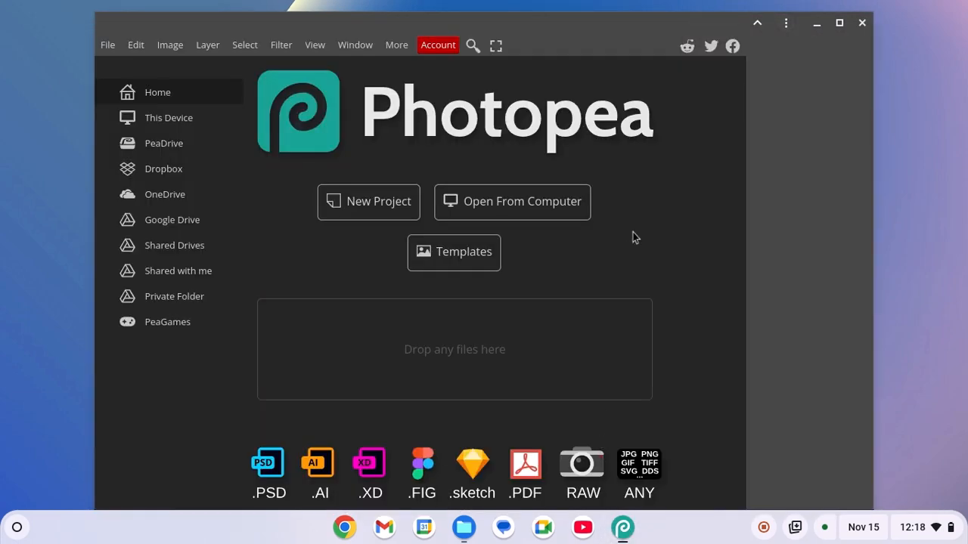
mouse_move(862, 23)
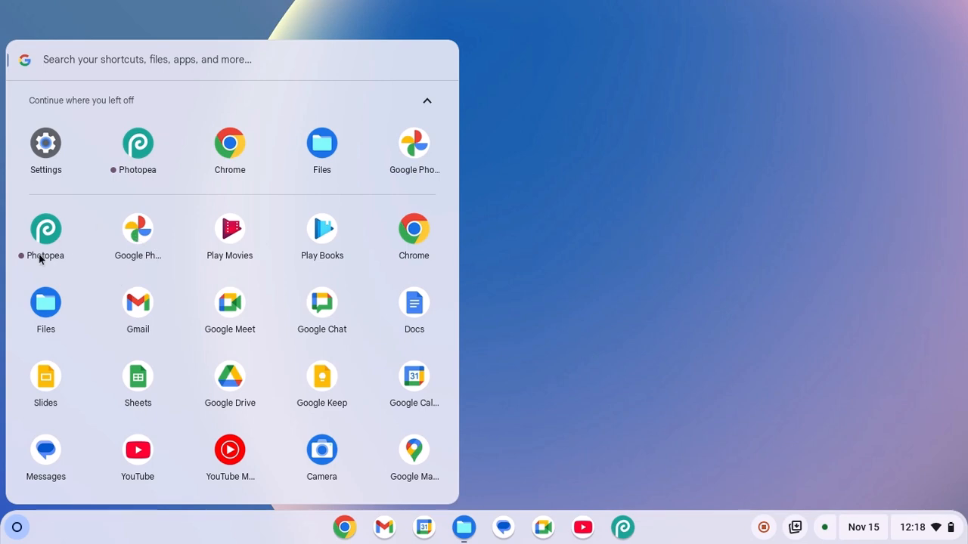
left_click(45, 226)
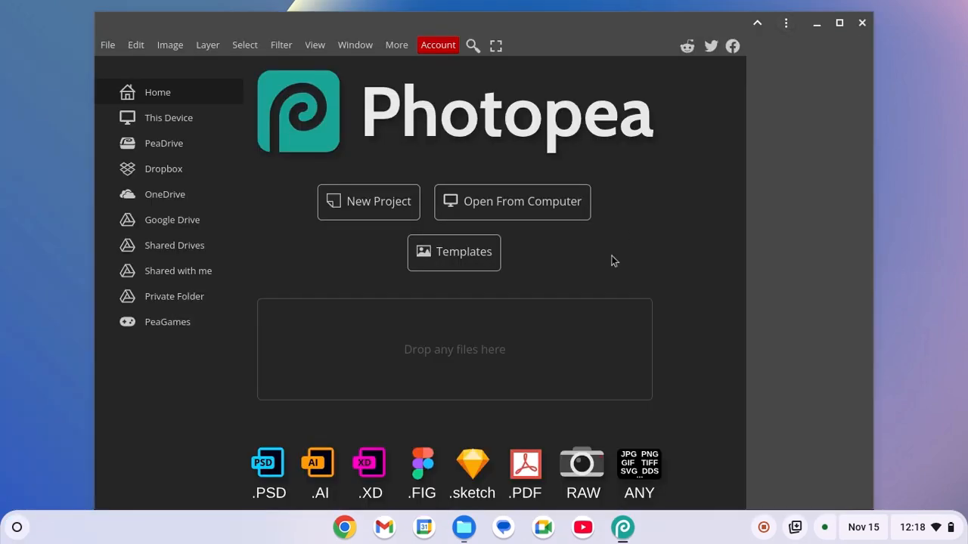
mouse_move(476, 240)
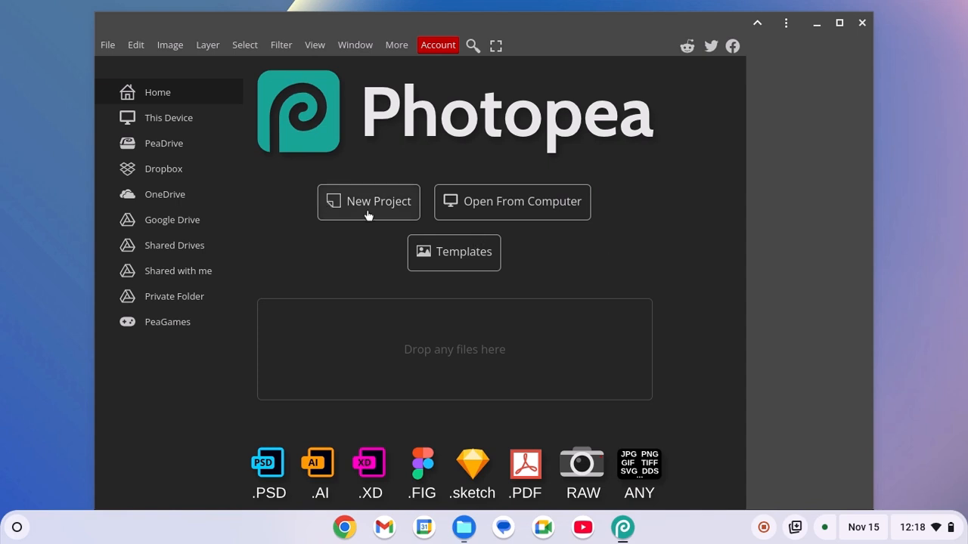
Create a default 1280×720 white New Project canvas, then minimize Photopea to the desktop
left_click(368, 202)
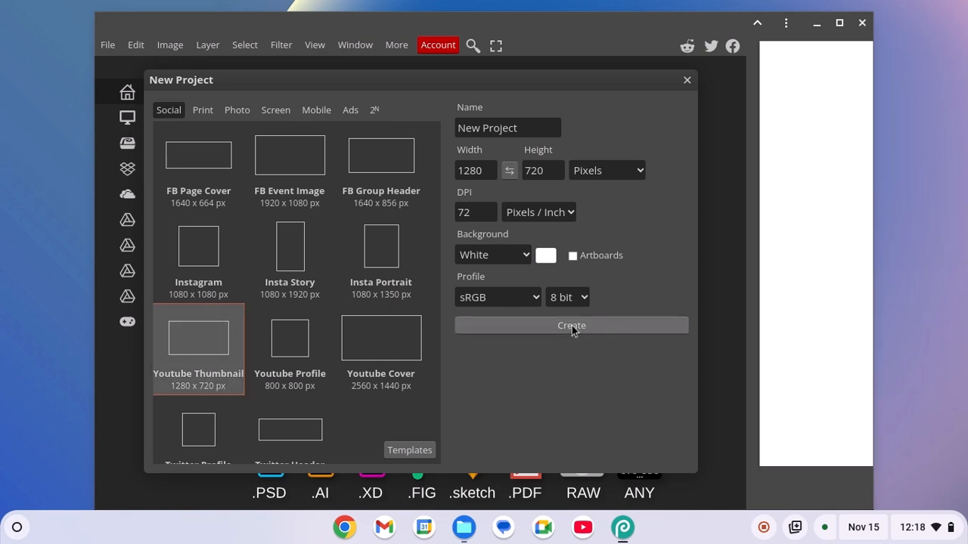
left_click(572, 326)
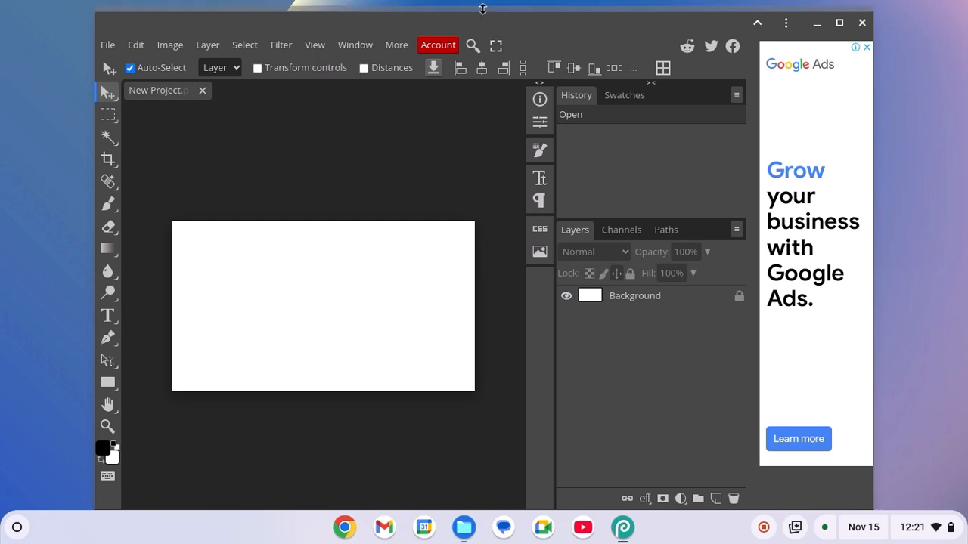
mouse_move(816, 23)
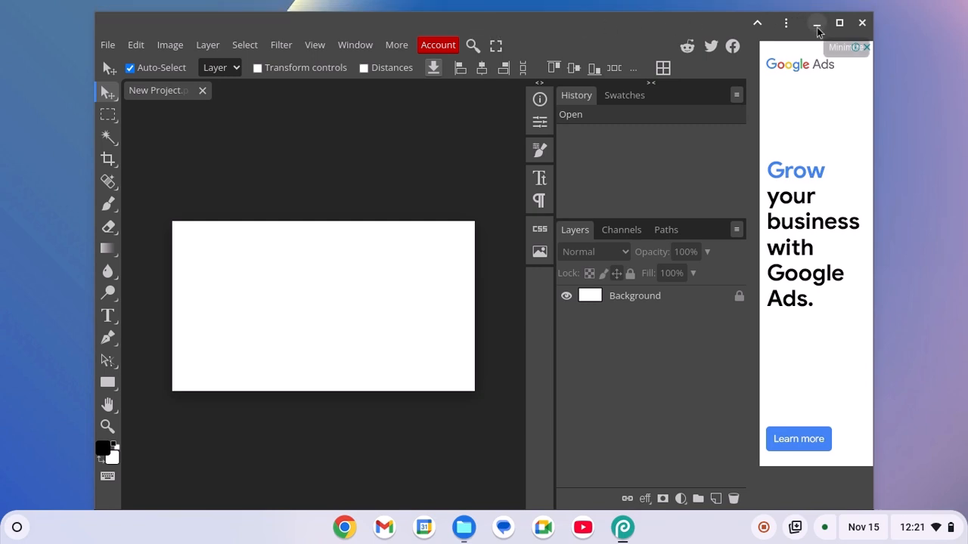
left_click(817, 23)
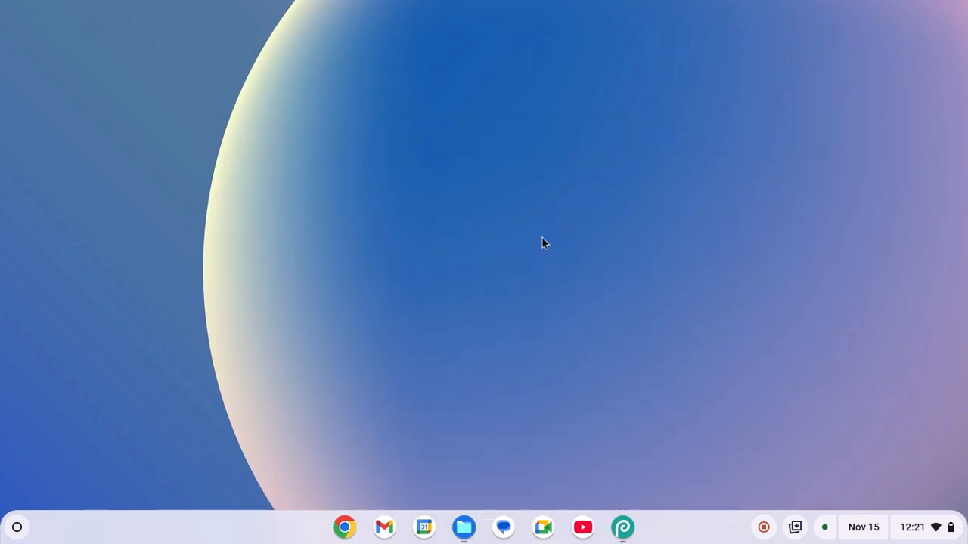